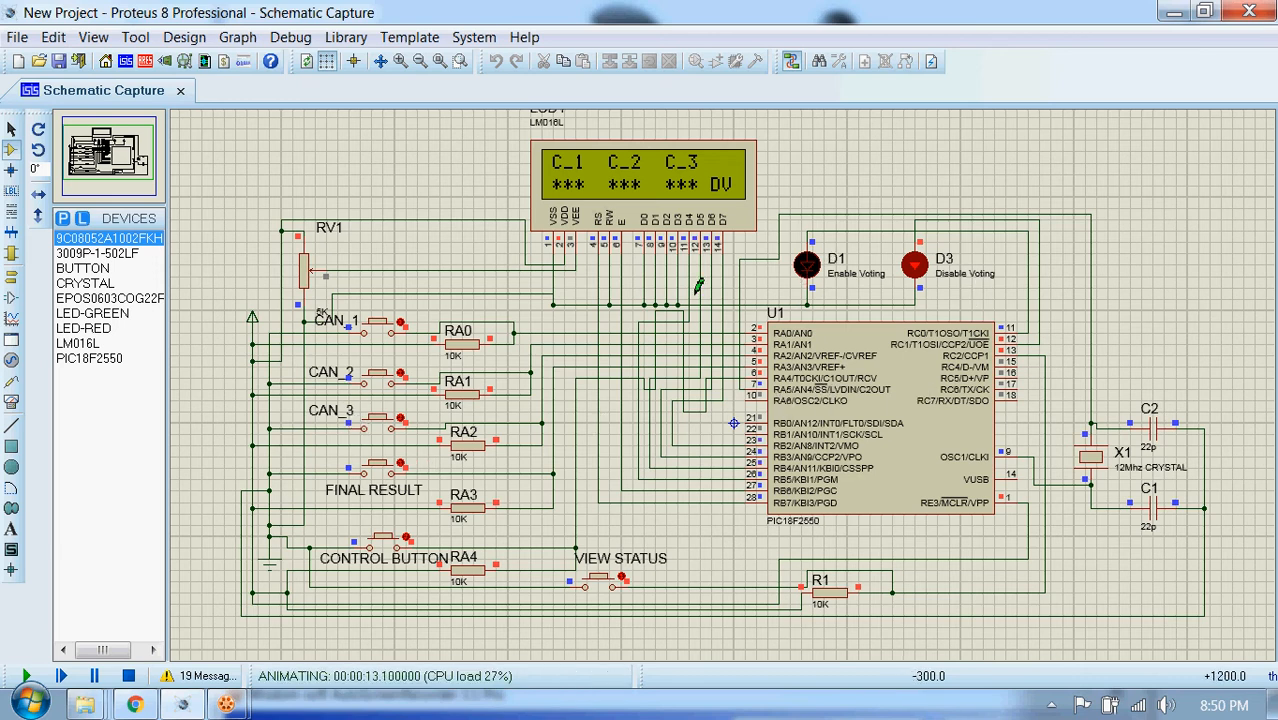
mouse_move(930, 284)
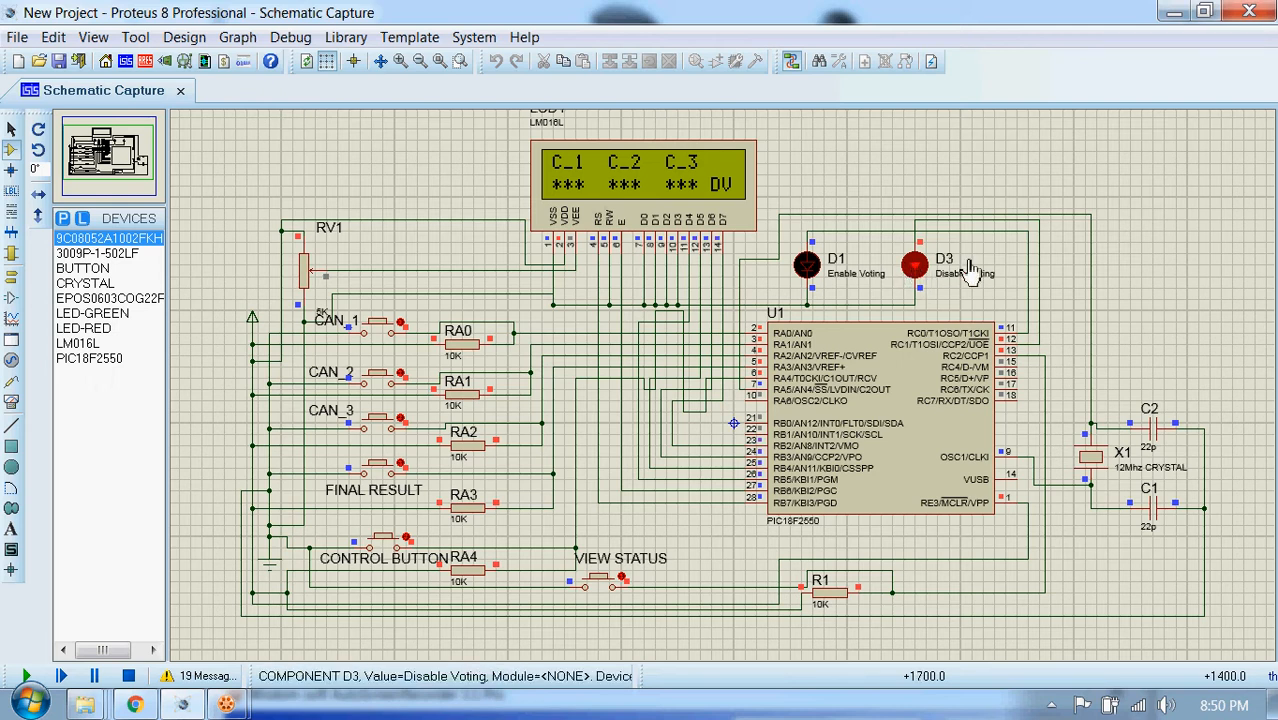
- Enable voting with the CONTROL BUTTON so the LCD reads EU and the LED lights green
left_click(60, 676)
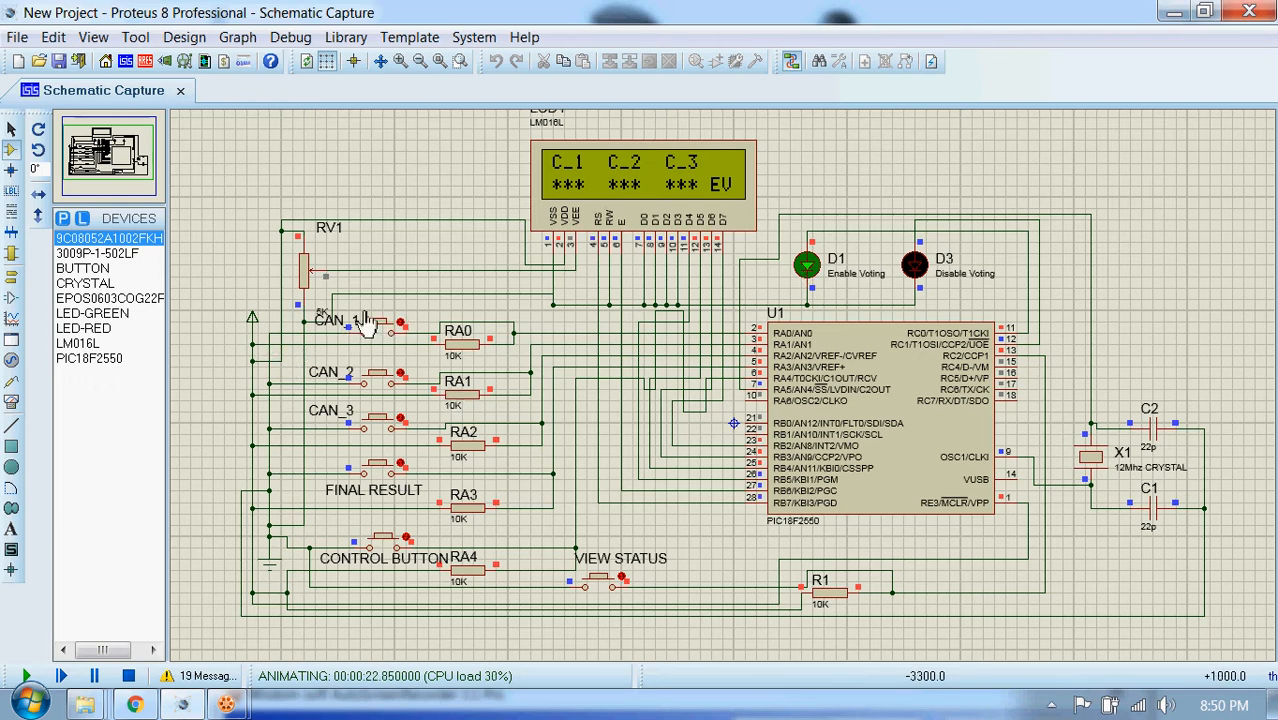
mouse_move(380, 390)
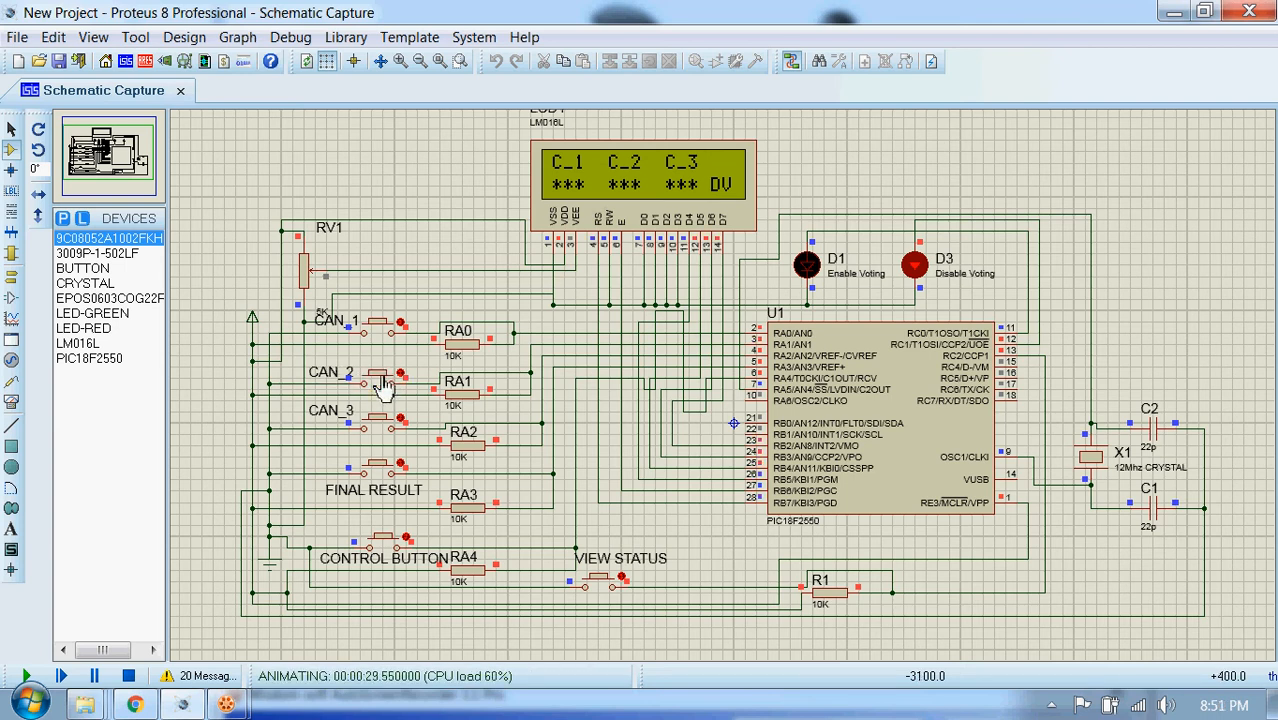
mouse_move(336, 384)
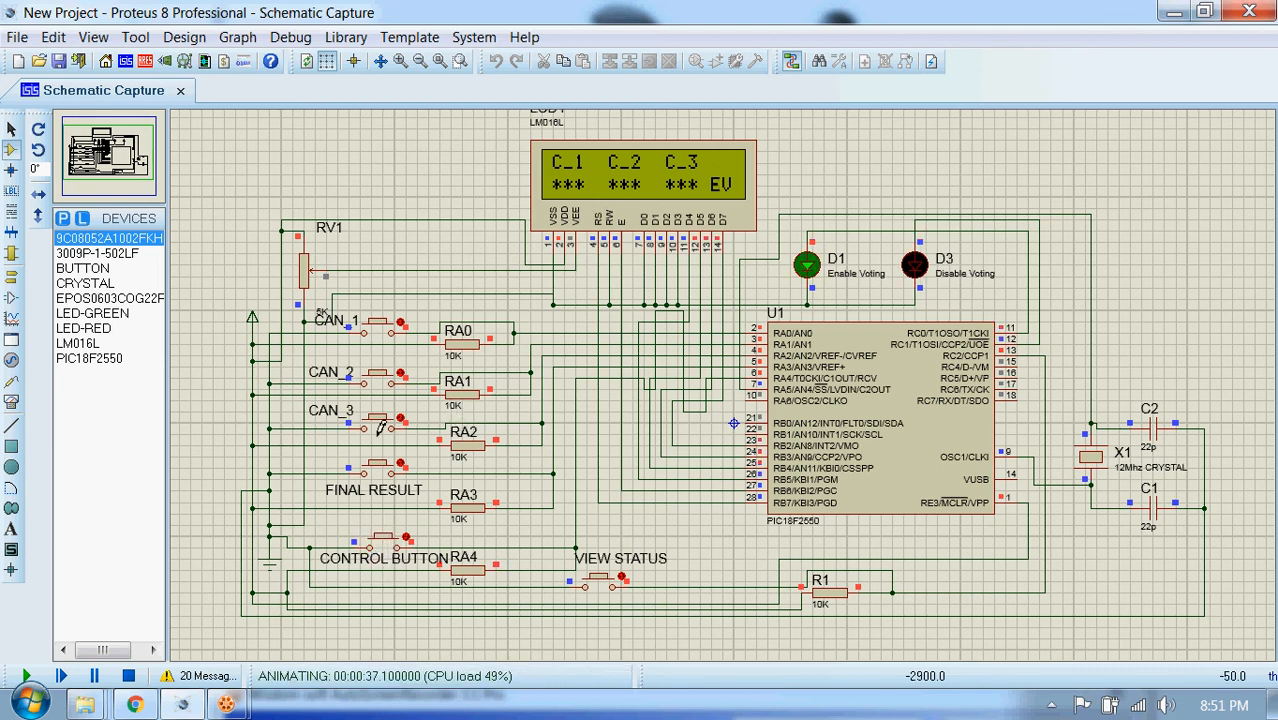
- Cast votes for candidates 3, 1 and 2, re-enabling voting with the CONTROL BUTTON between them
left_click(380, 418)
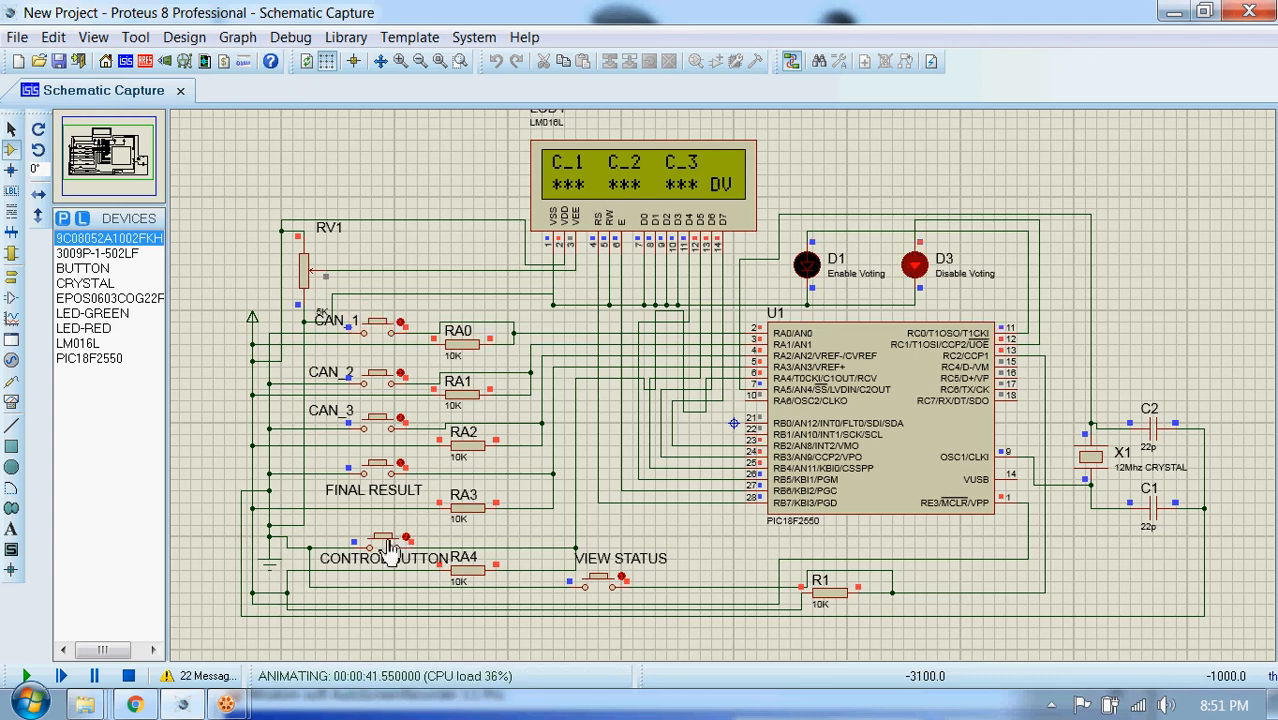
mouse_move(380, 430)
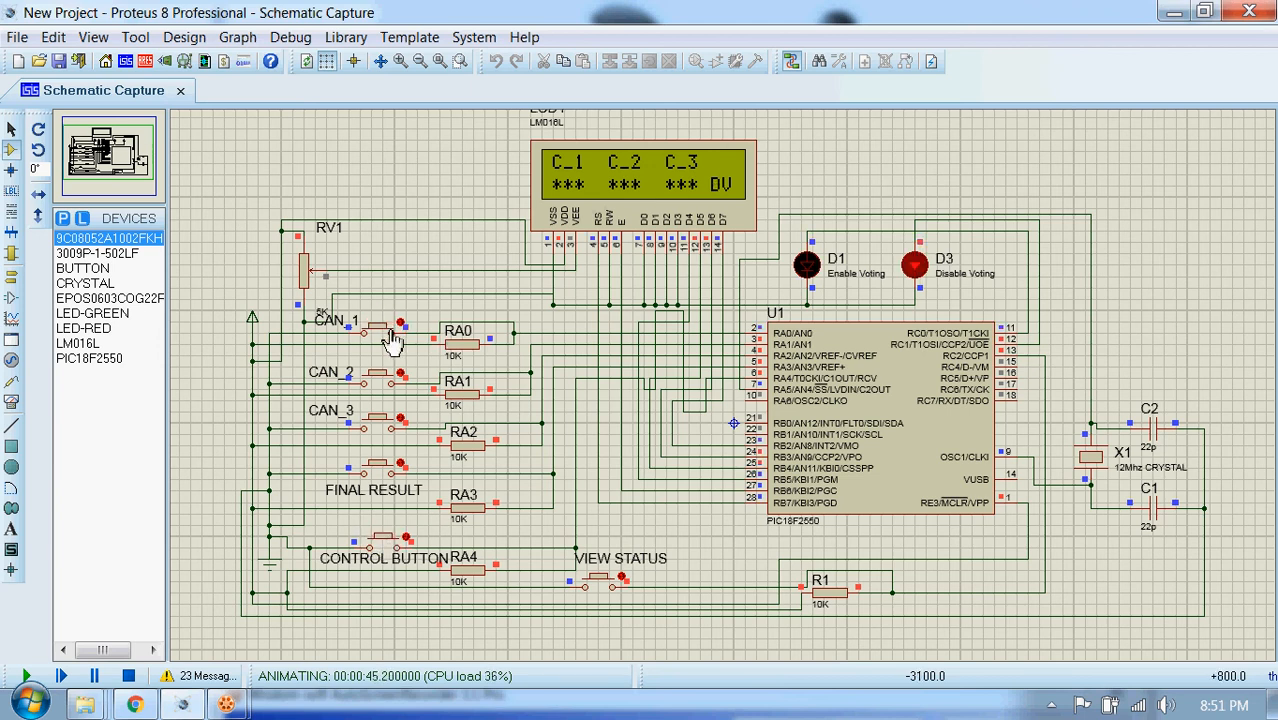
left_click(386, 540)
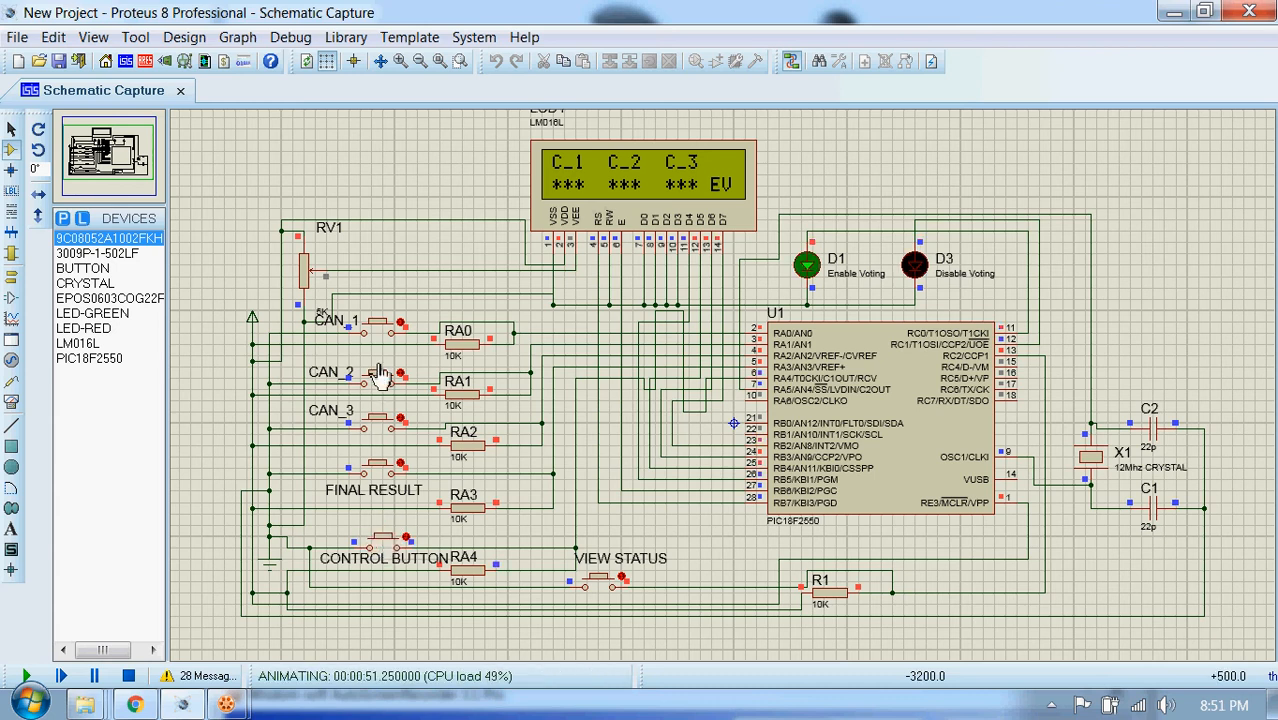
left_click(384, 544)
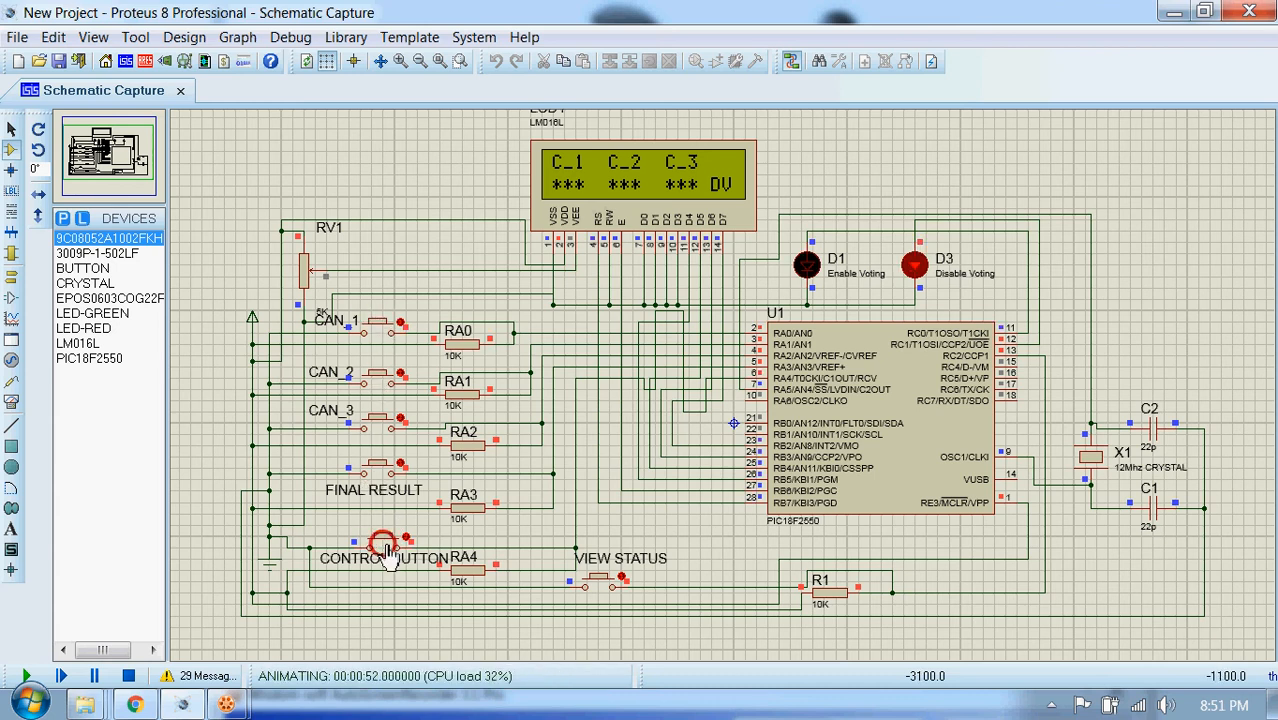
mouse_move(396, 444)
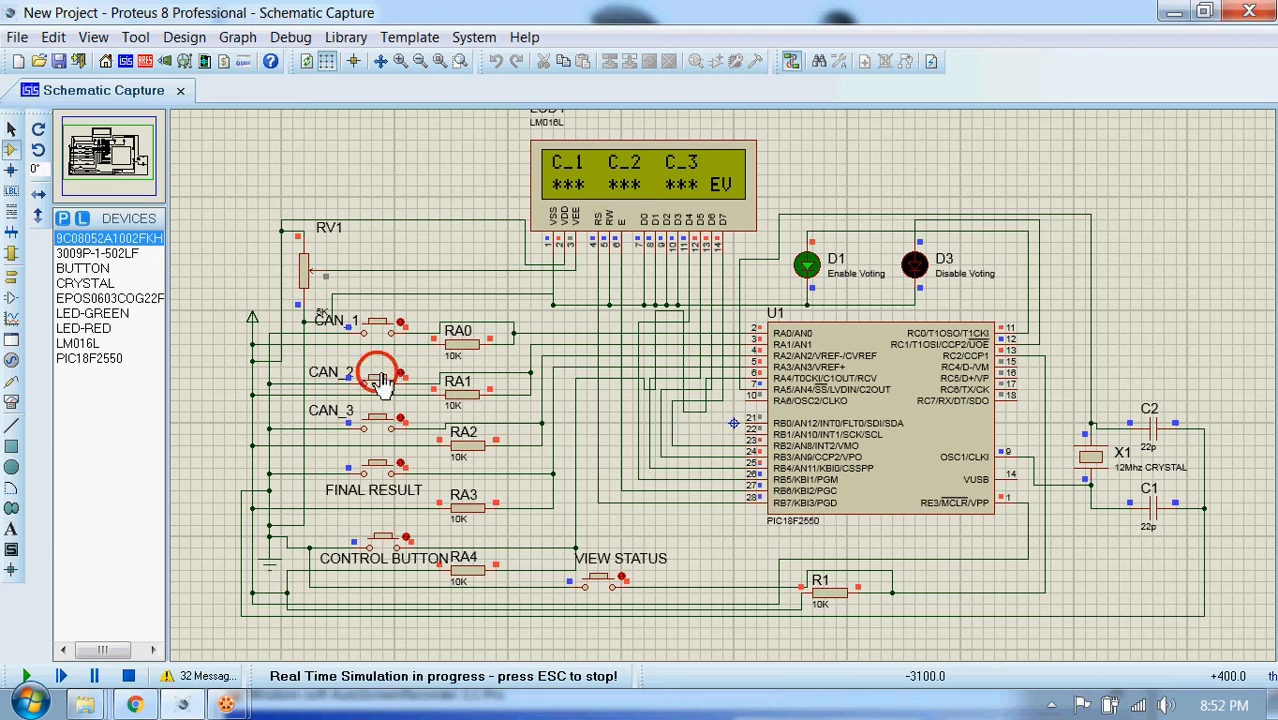
left_click(380, 540)
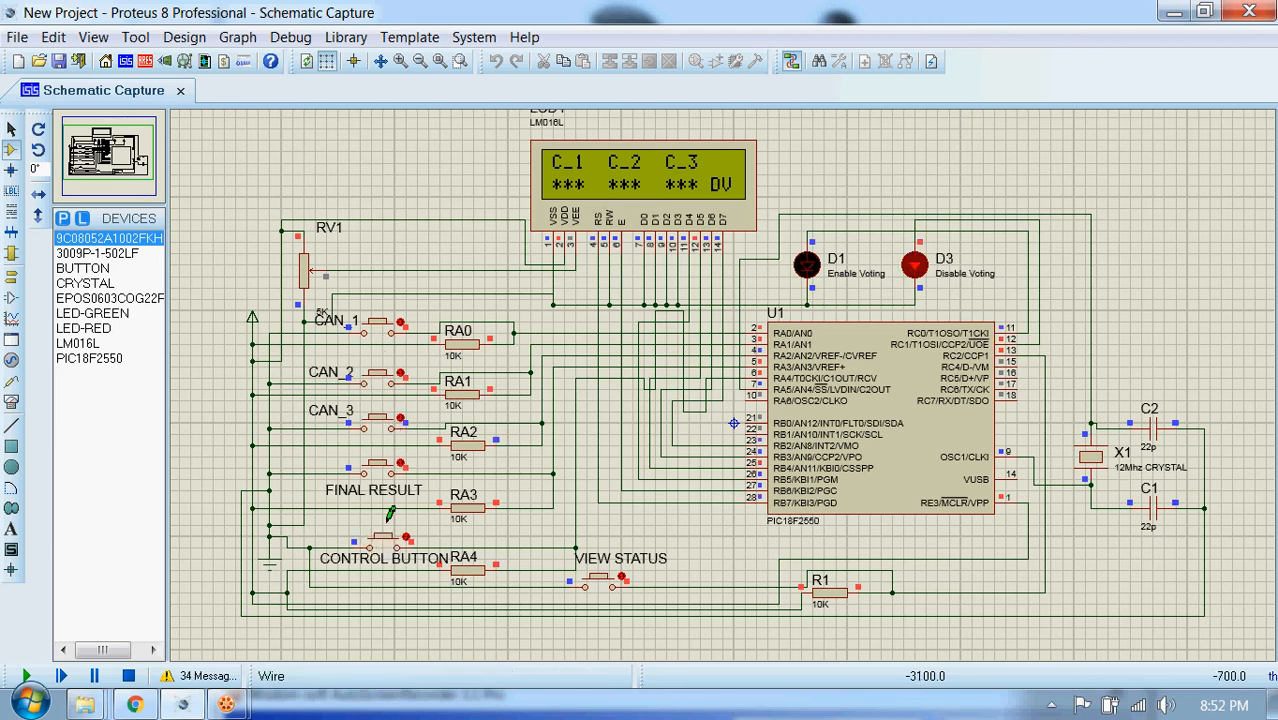
left_click(28, 676)
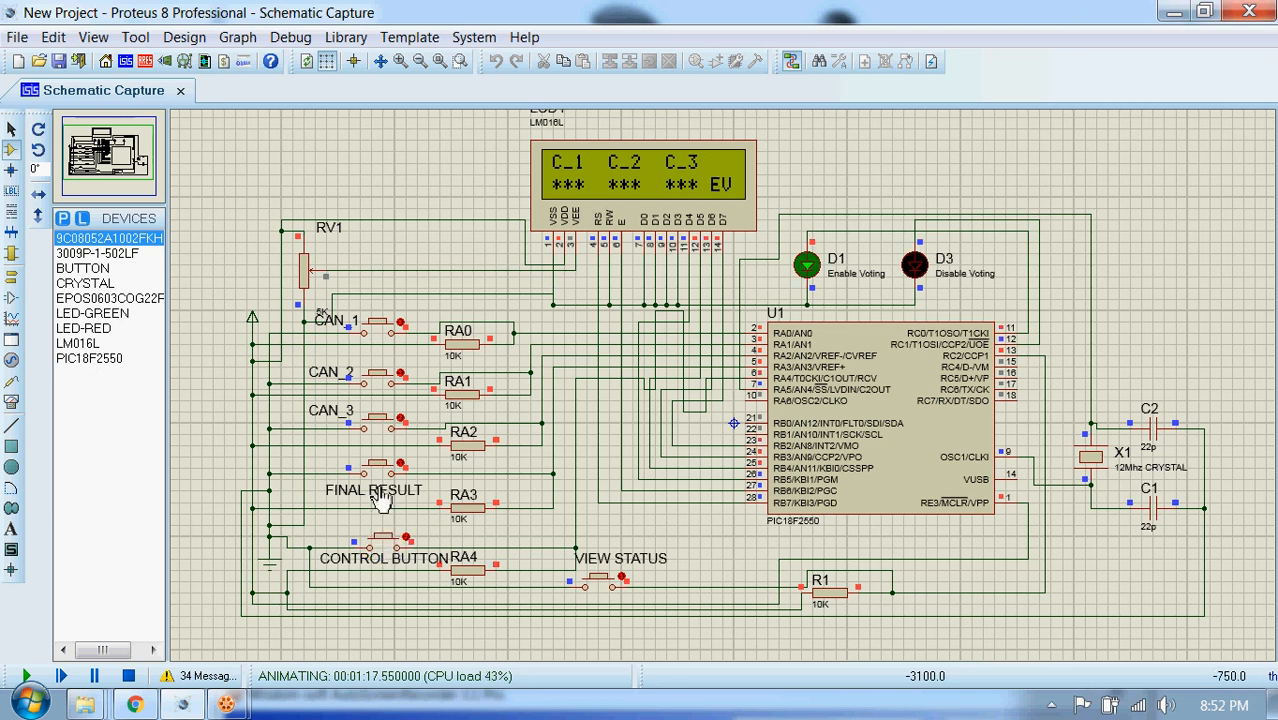
- Request the final result so the LCD shows Calculating... with progress dots
left_click(378, 470)
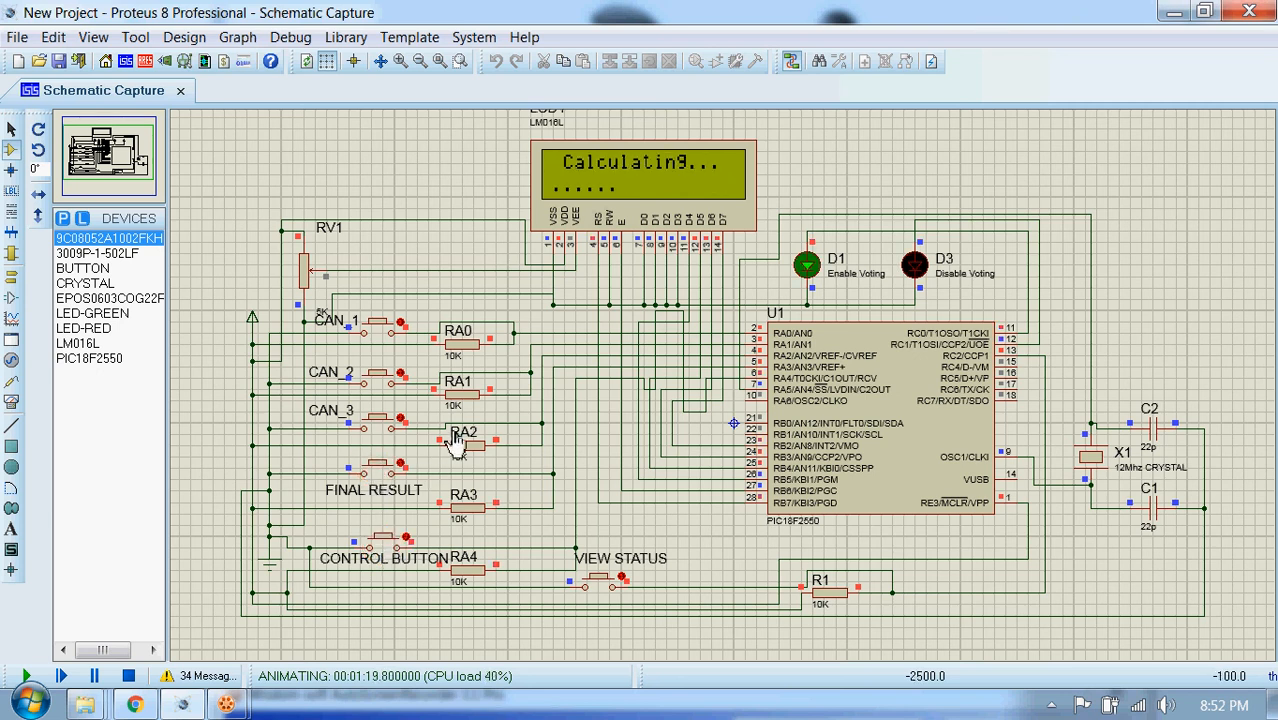
left_click(456, 432)
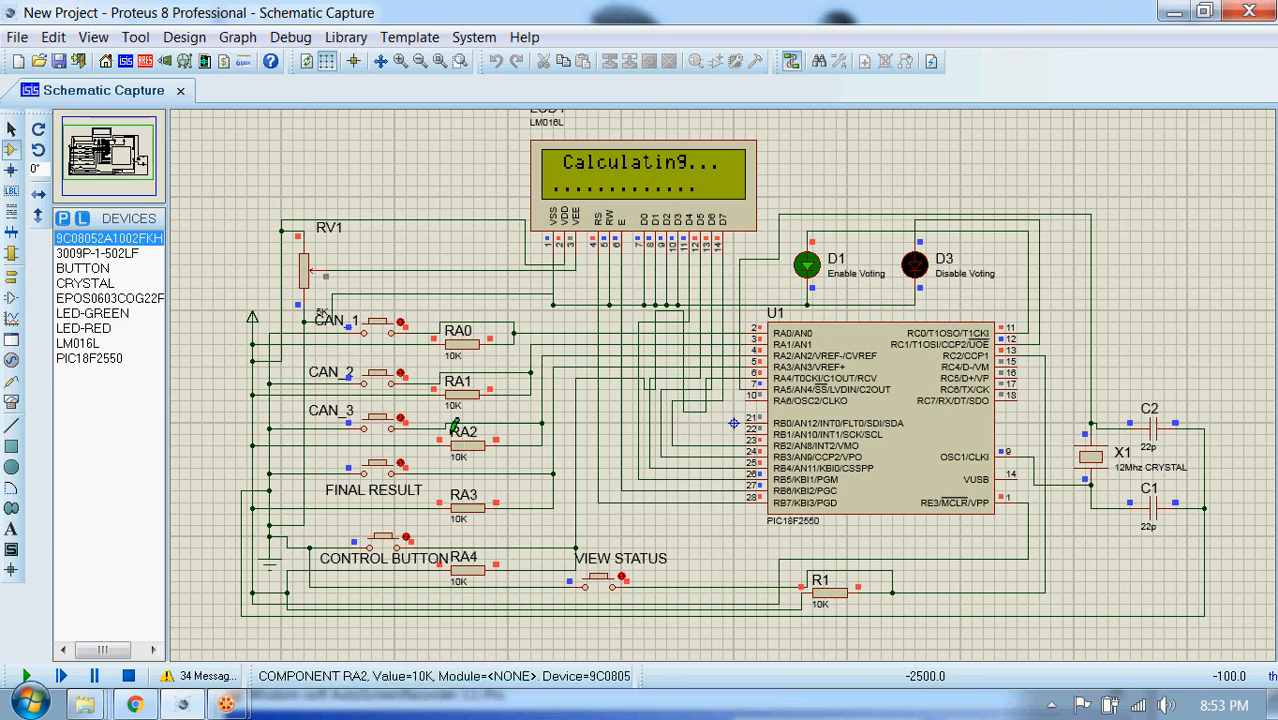